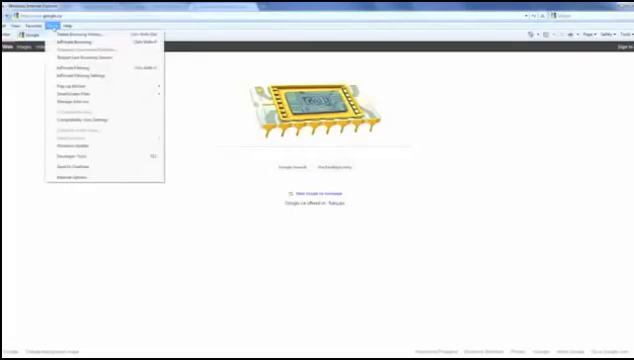
Open Internet Explorer's Delete Browsing History options to remove temporary internet files.
left_click(80, 33)
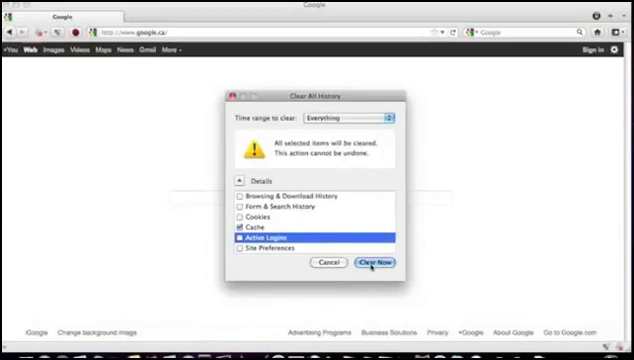
Clear Firefox's cache for the Everything time range with only Cache ticked.
left_click(377, 262)
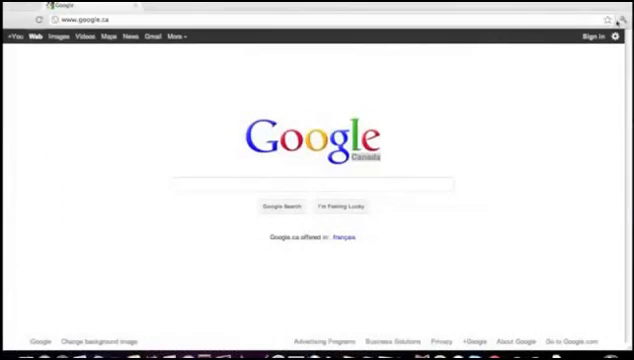
Clear Chrome's browsing data from 'the beginning of time' with Empty the cache selected.
left_click(624, 20)
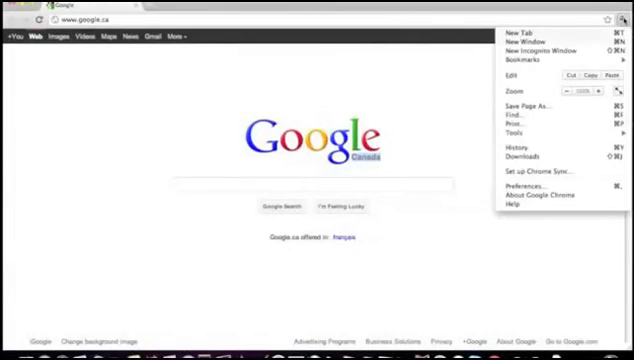
mouse_move(540, 103)
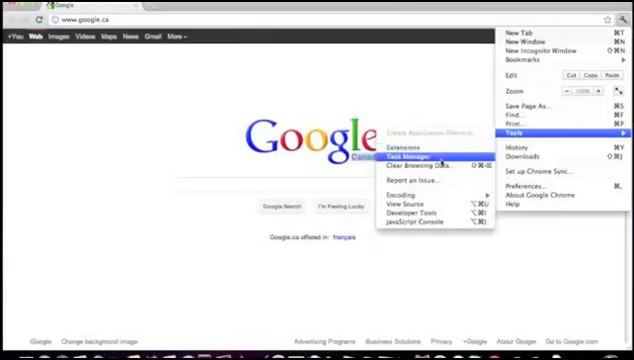
left_click(417, 164)
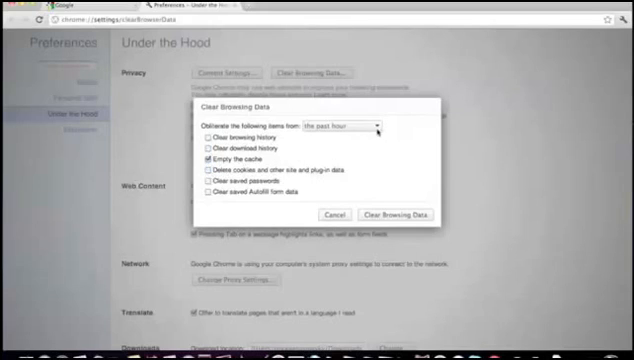
left_click(338, 124)
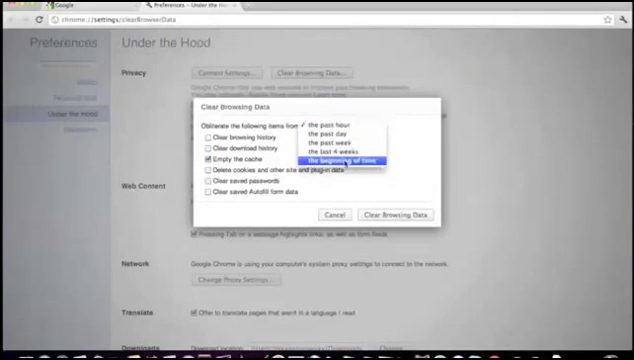
left_click(340, 157)
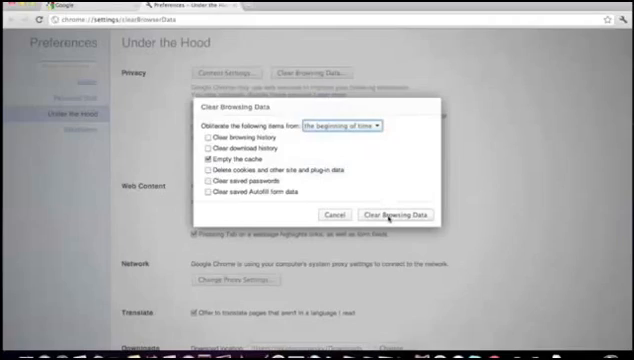
left_click(336, 214)
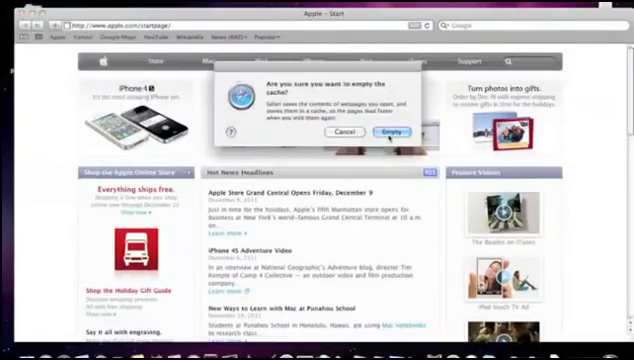
Confirm Empty in Safari's Empty Cache confirmation sheet.
left_click(389, 131)
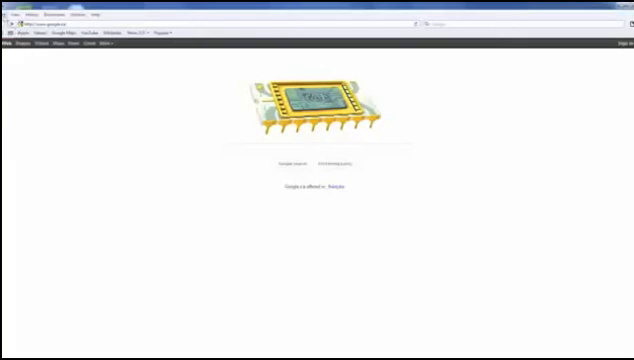
Start emptying Safari's cache from the Edit menu on Windows.
left_click(20, 15)
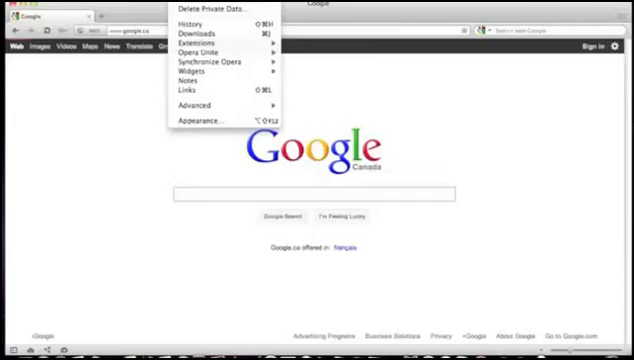
mouse_move(205, 9)
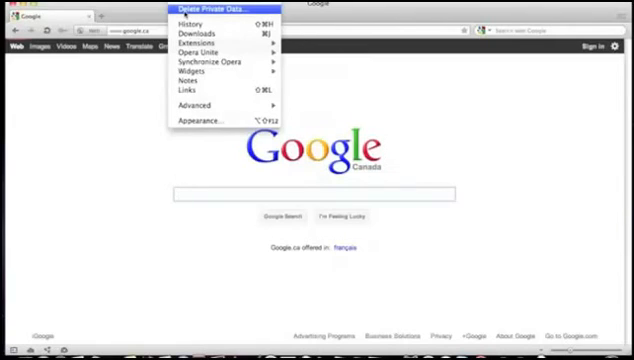
In Opera's Delete Private Data detailed options, delete only the entire cache.
left_click(213, 11)
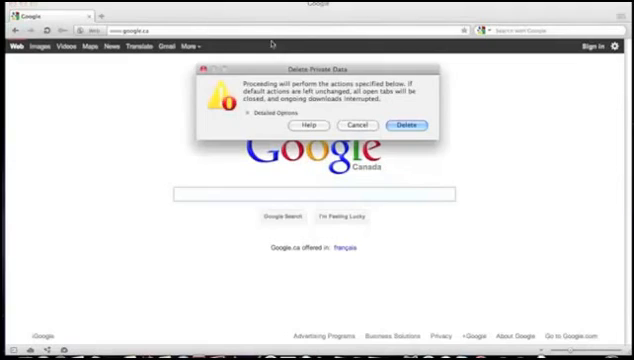
left_click(257, 129)
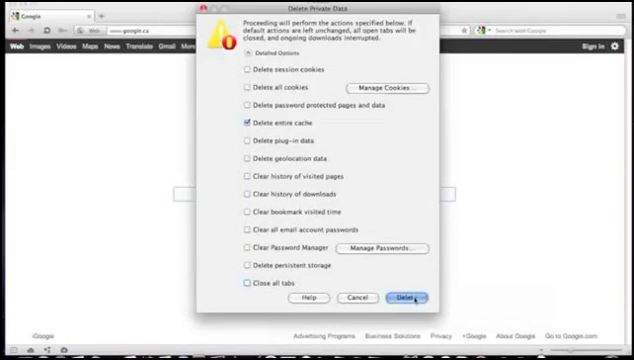
left_click(390, 298)
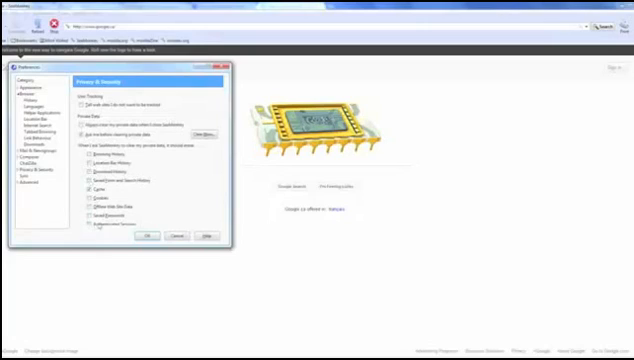
Open Clear Now under Private Data in SeaMonkey's Privacy & Security preferences.
left_click(211, 131)
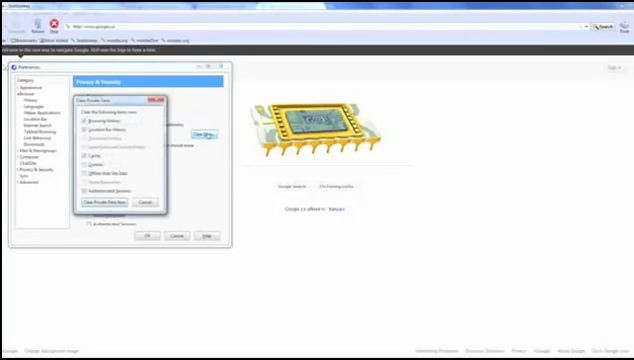